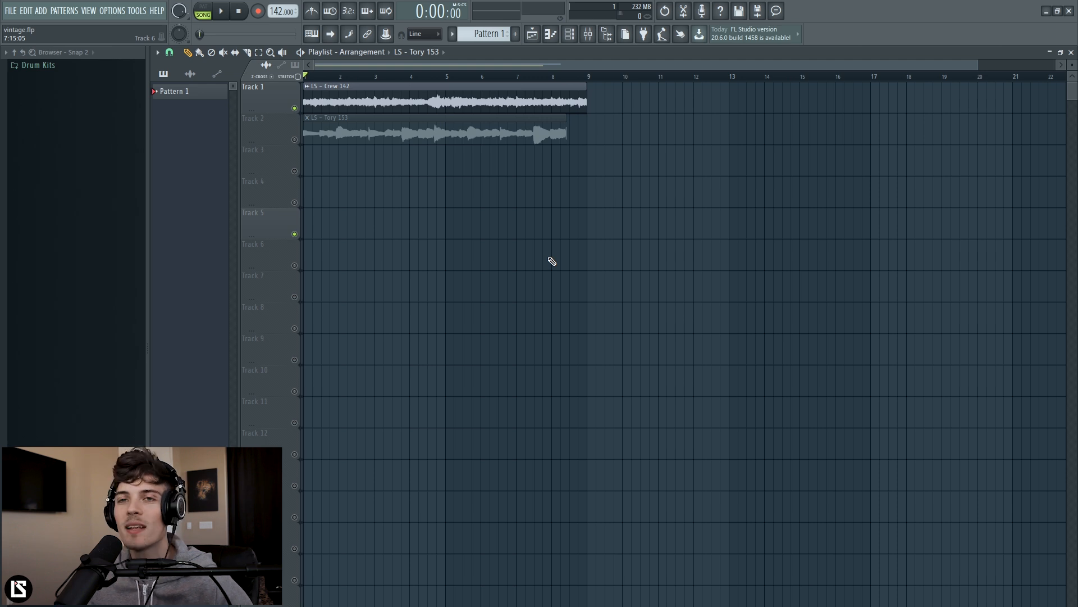
{"action": "mouse_move", "coordinate": [554, 252]}
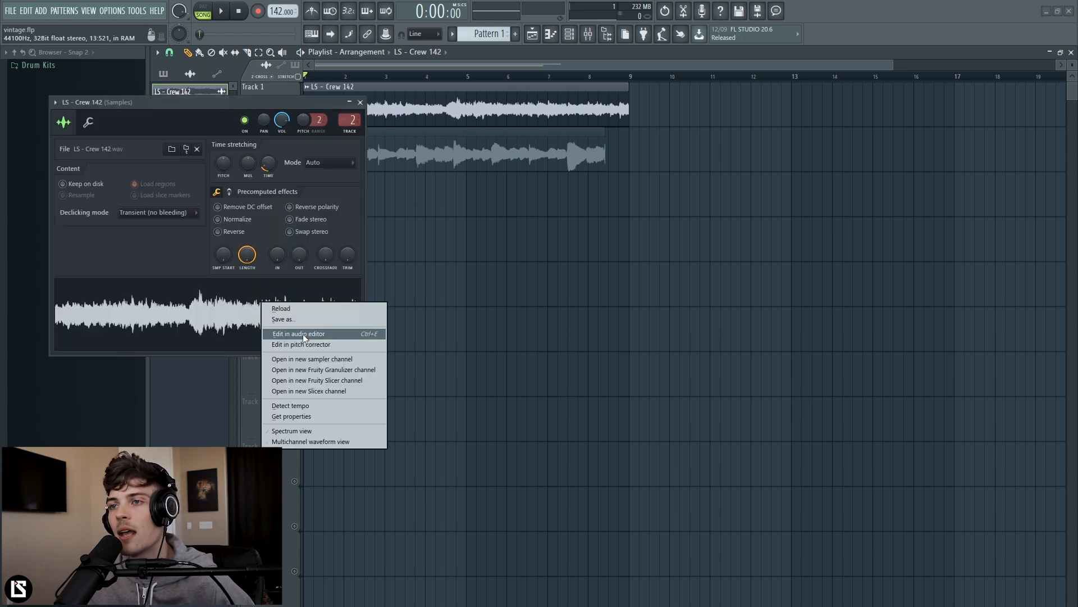
- Run Edison's Bit reduction script on the Crew 142 sample
{"action": "left_click", "coordinate": [299, 333]}
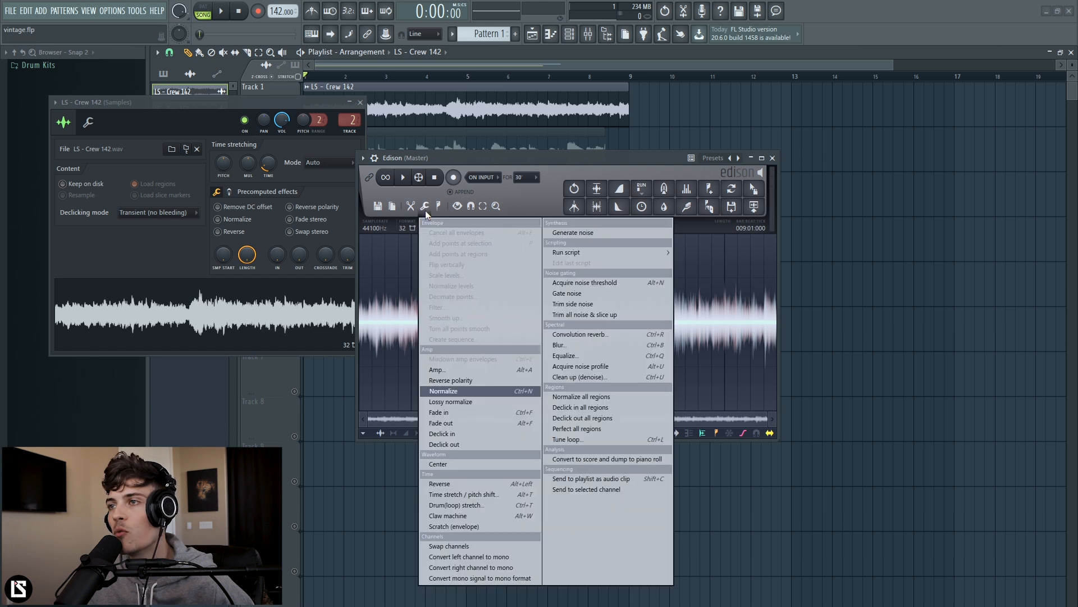
{"action": "mouse_move", "coordinate": [567, 252]}
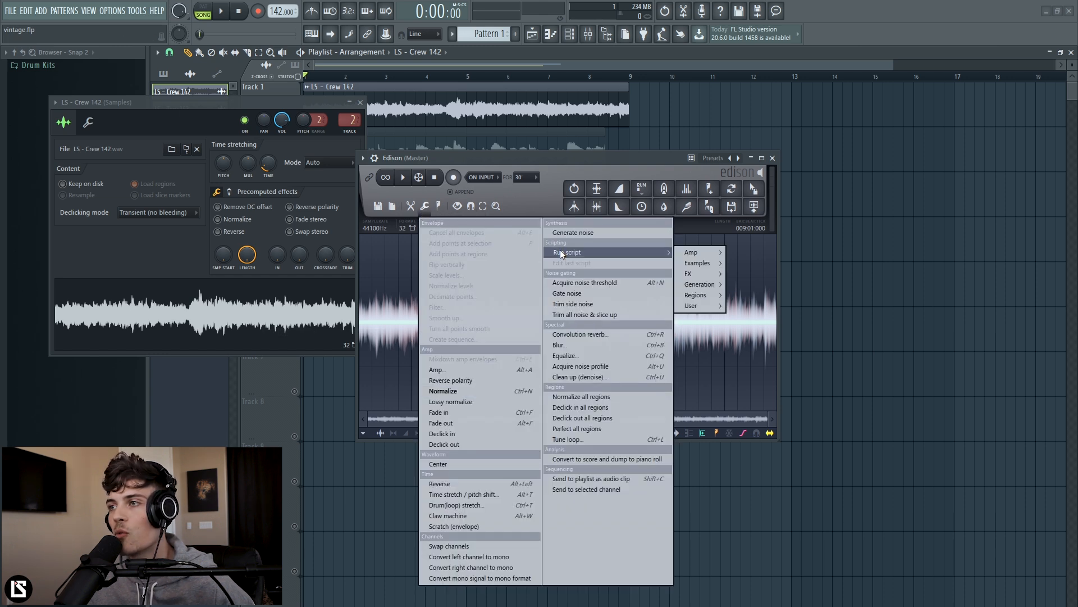
{"action": "mouse_move", "coordinate": [687, 273]}
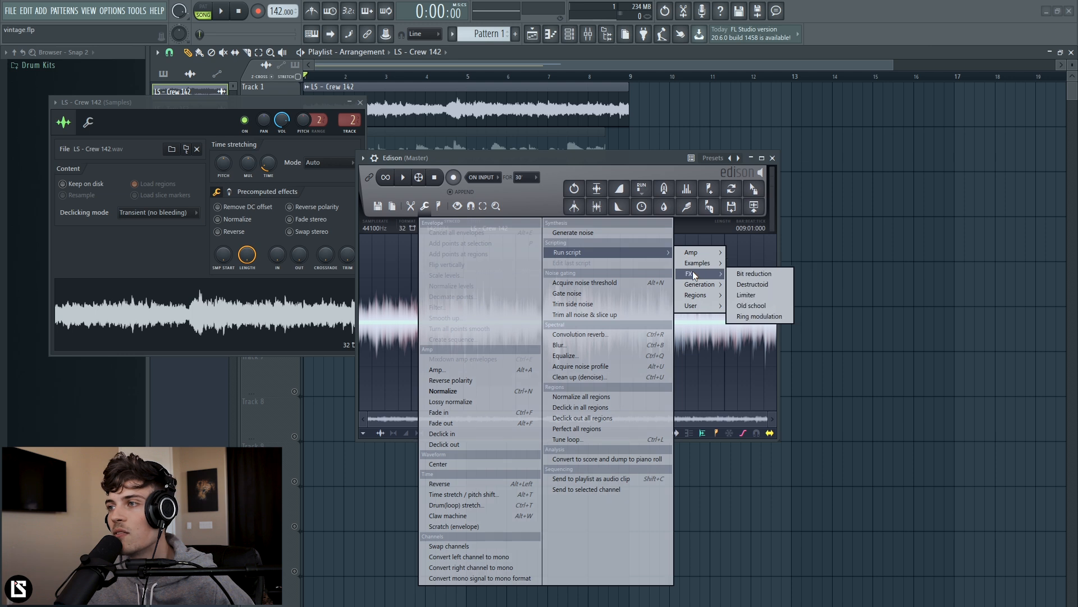
{"action": "left_click", "coordinate": [754, 273]}
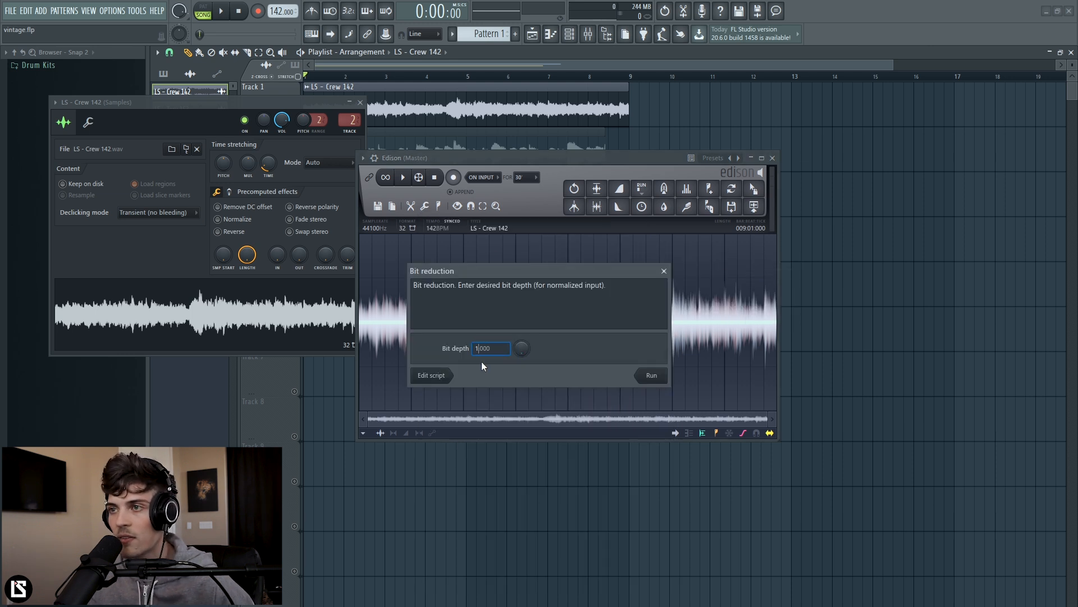
{"action": "left_click", "coordinate": [650, 375]}
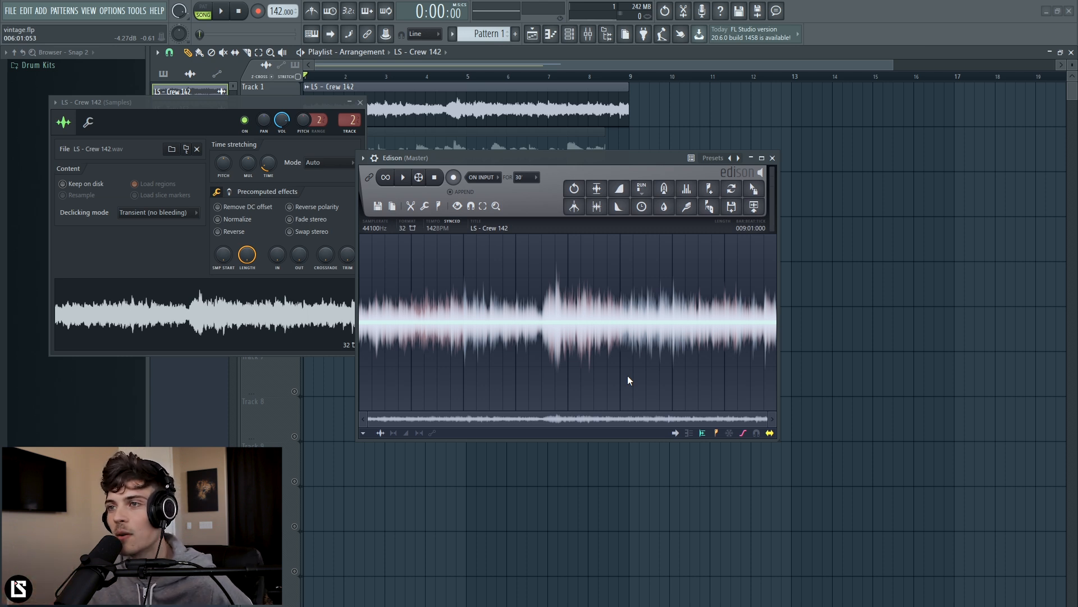
- Preview, then drag the whole bit-reduced sample onto Track 3 as Crew 142_3, replacing the original
{"action": "left_click", "coordinate": [402, 177]}
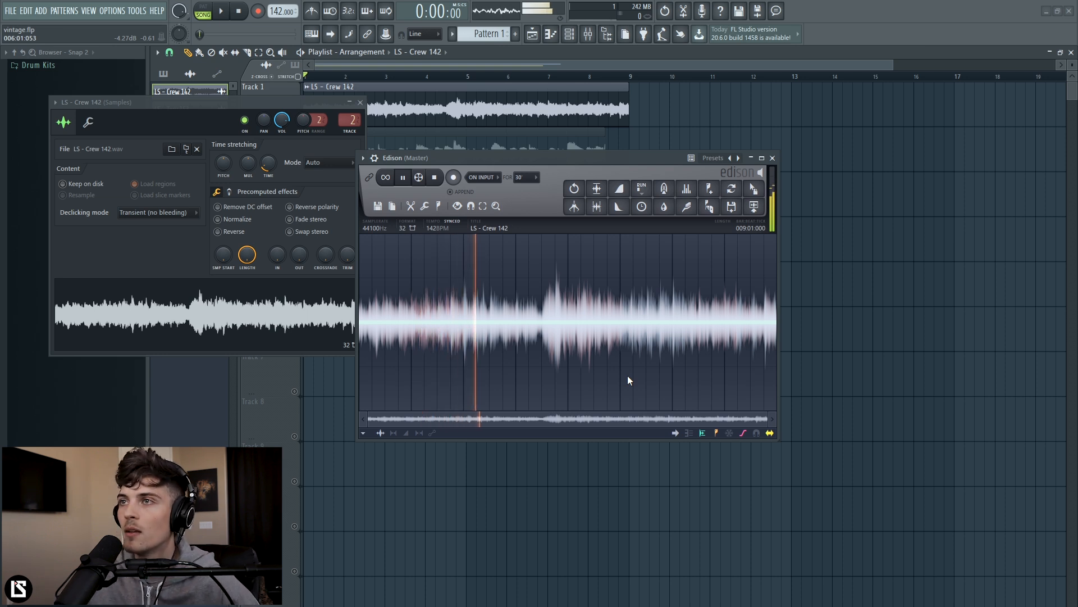
{"action": "mouse_move", "coordinate": [361, 102]}
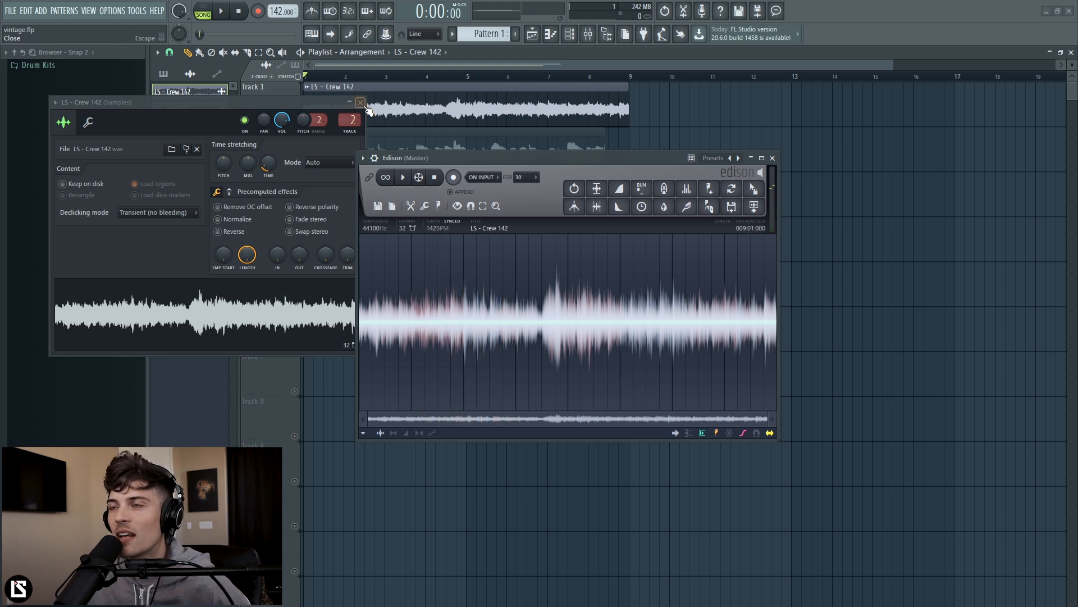
{"action": "left_click", "coordinate": [360, 102]}
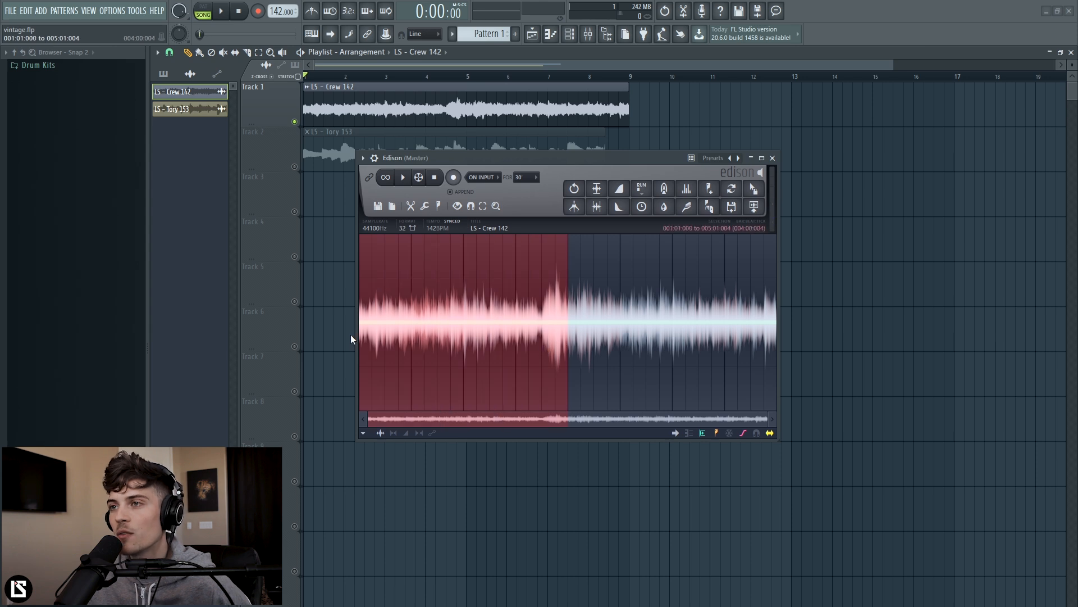
{"action": "left_click", "coordinate": [752, 199]}
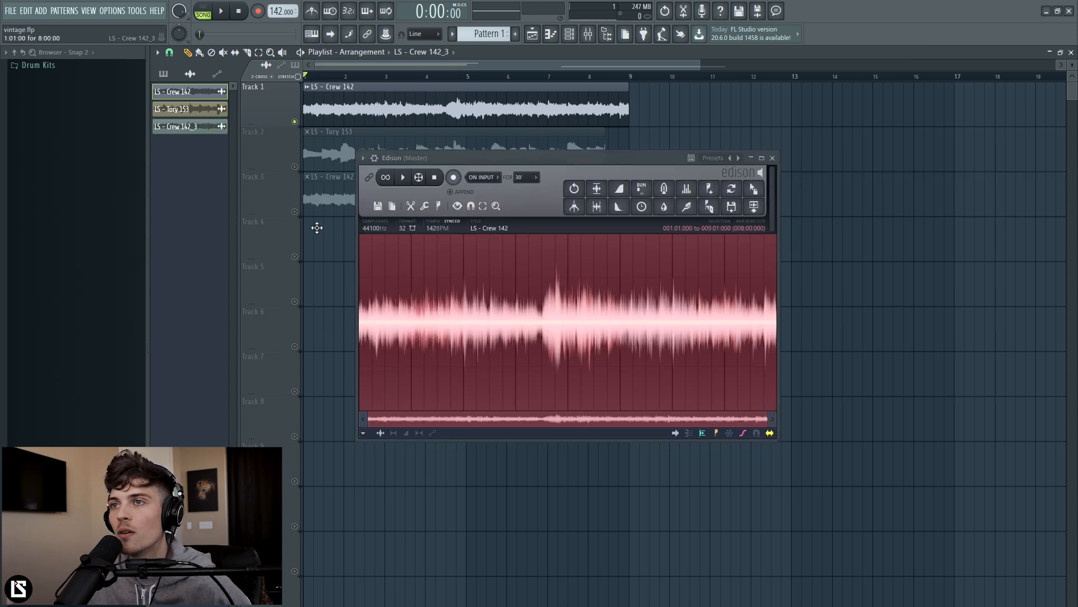
{"action": "left_click", "coordinate": [771, 158]}
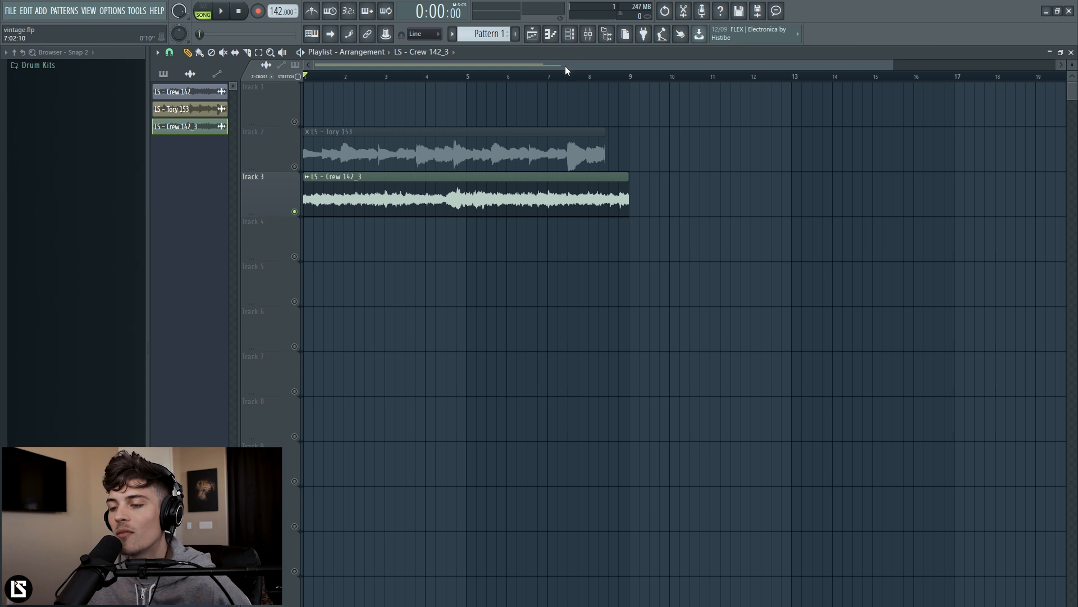
- Route the clip to the Samples insert and load Convolver, Kramer Tape, EQ 2, Vinyl and Chorus
{"action": "left_click", "coordinate": [218, 11]}
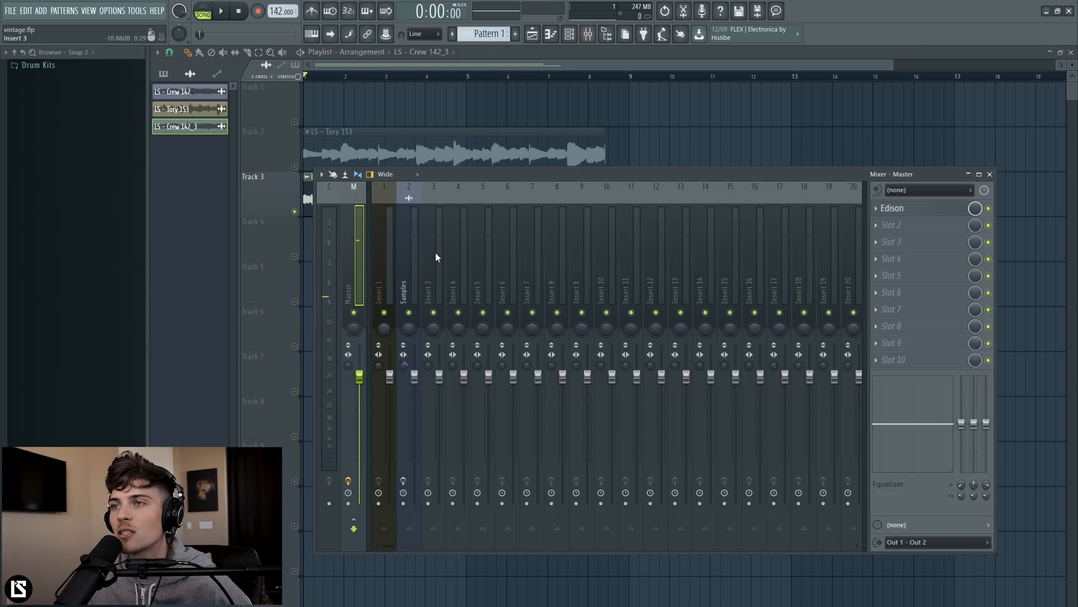
{"action": "right_click", "coordinate": [408, 275]}
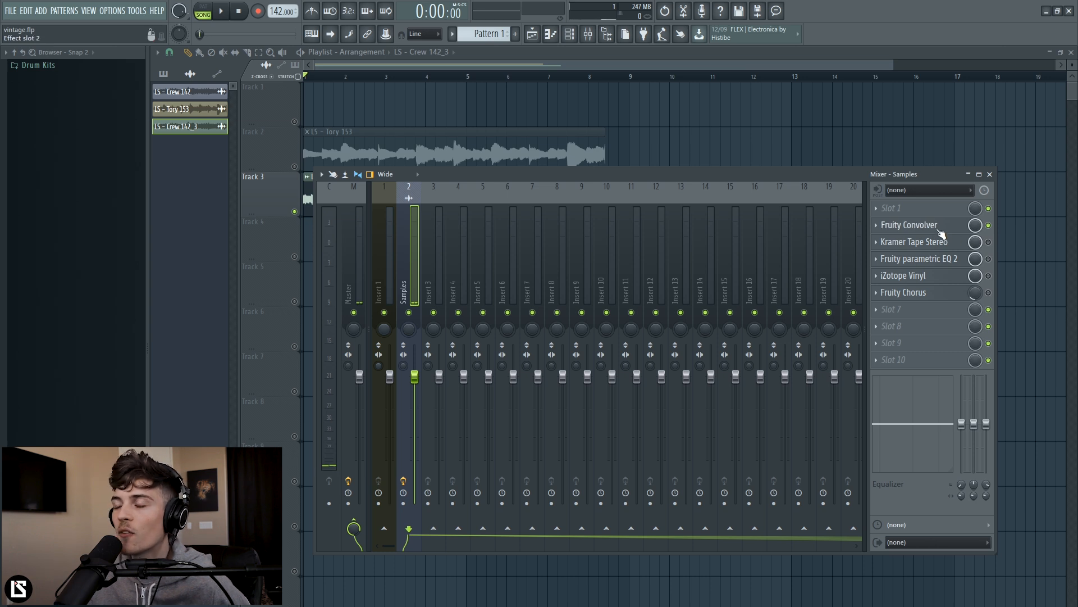
- Load the Right Glass Triangle impulse into the Samples insert's Fruity Convolver
{"action": "left_click", "coordinate": [909, 225]}
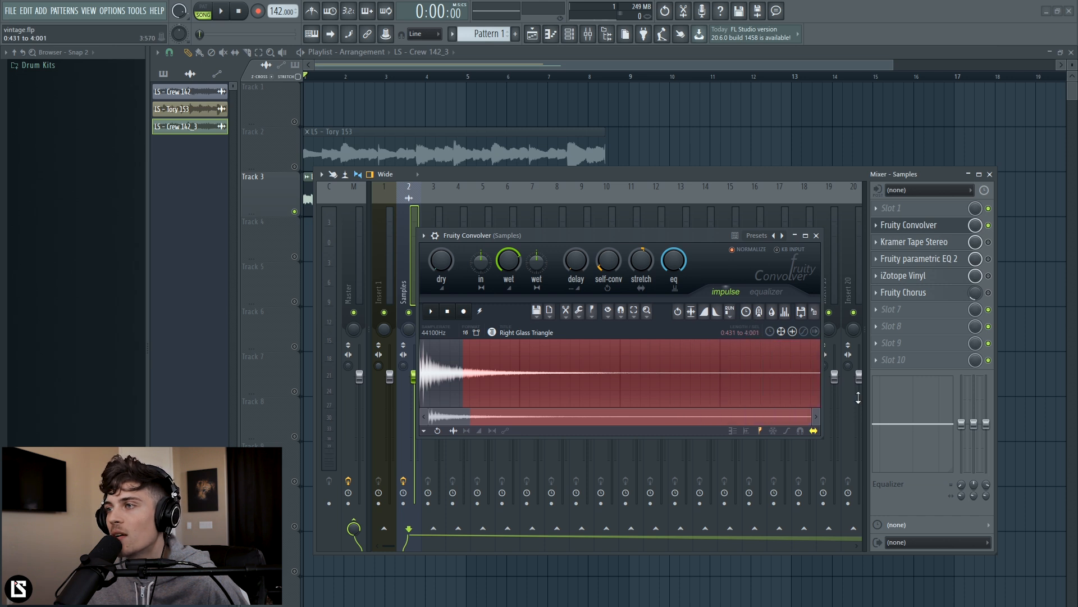
- Check the convolver's equalizer and impulse views, lower wet to about -31 dB, then close it
{"action": "left_click", "coordinate": [717, 312]}
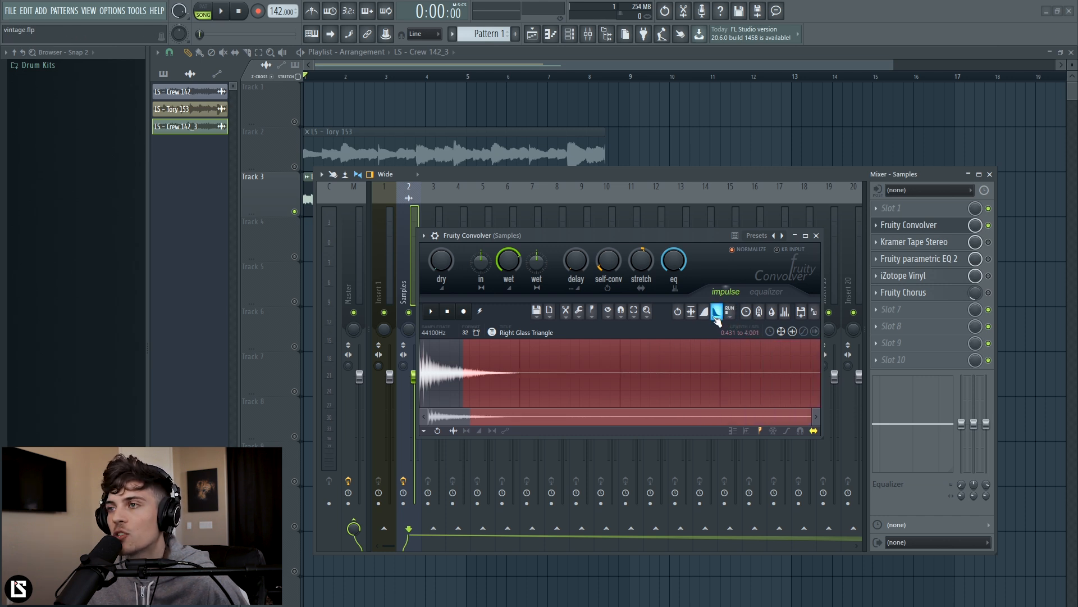
{"action": "left_click", "coordinate": [766, 291]}
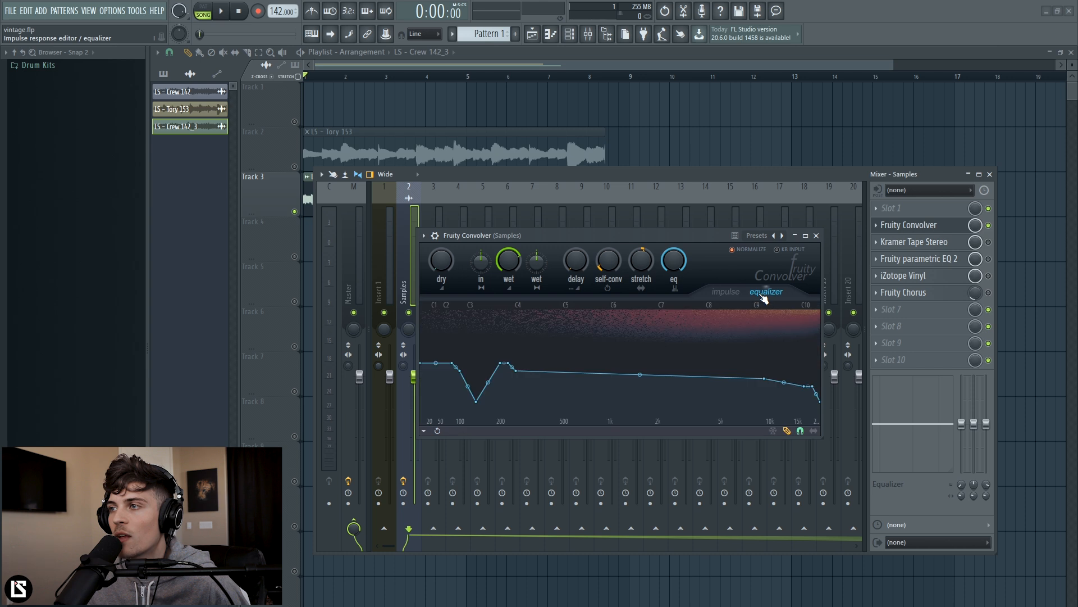
{"action": "mouse_move", "coordinate": [739, 283]}
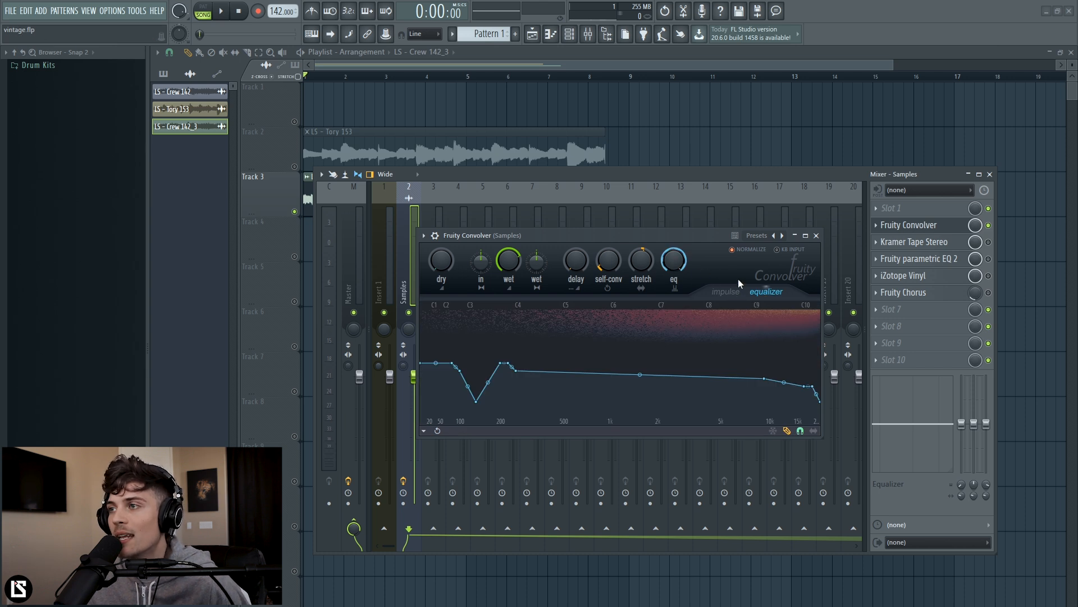
{"action": "mouse_move", "coordinate": [738, 296]}
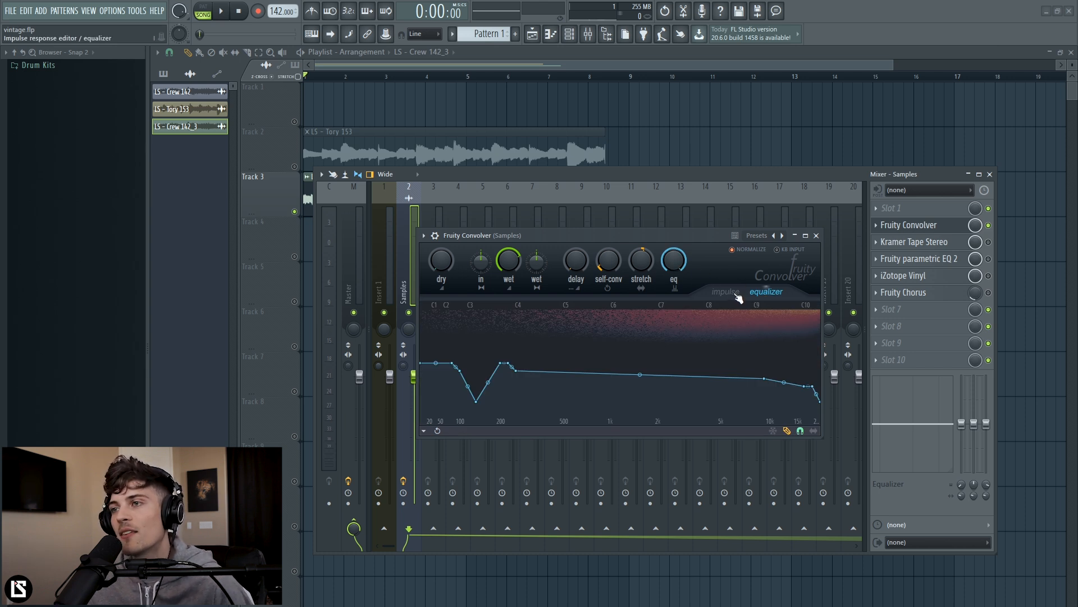
{"action": "left_click", "coordinate": [725, 291]}
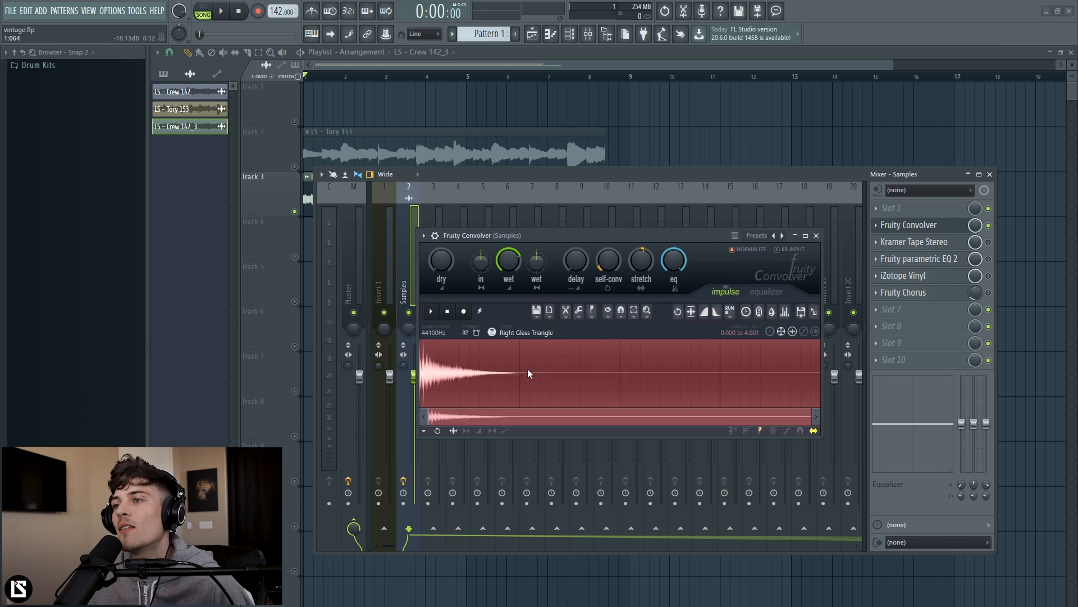
{"action": "mouse_move", "coordinate": [556, 358]}
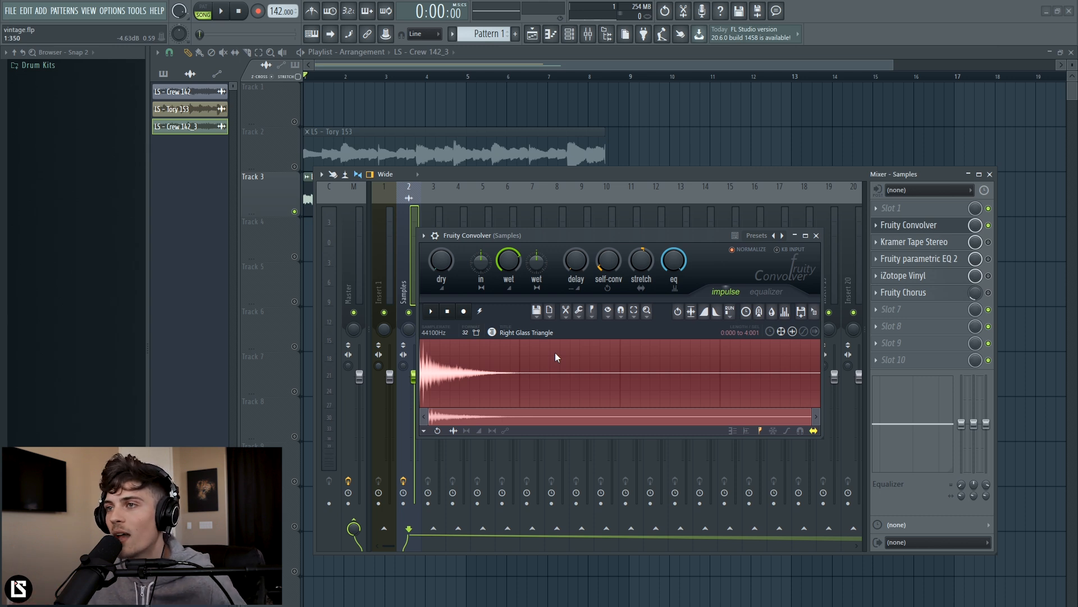
{"action": "left_click", "coordinate": [442, 261]}
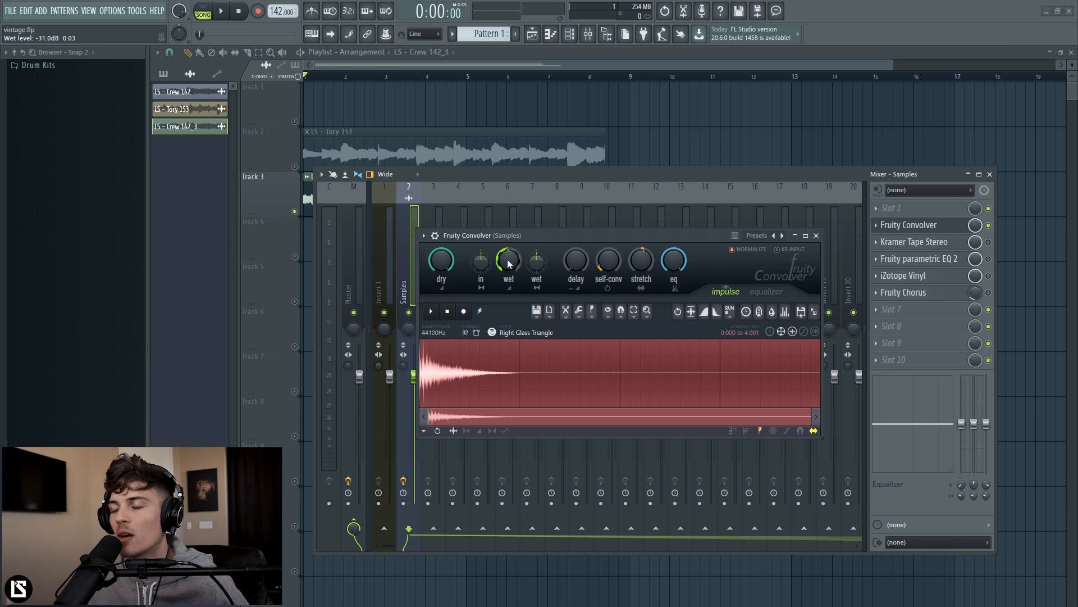
{"action": "left_click", "coordinate": [218, 11]}
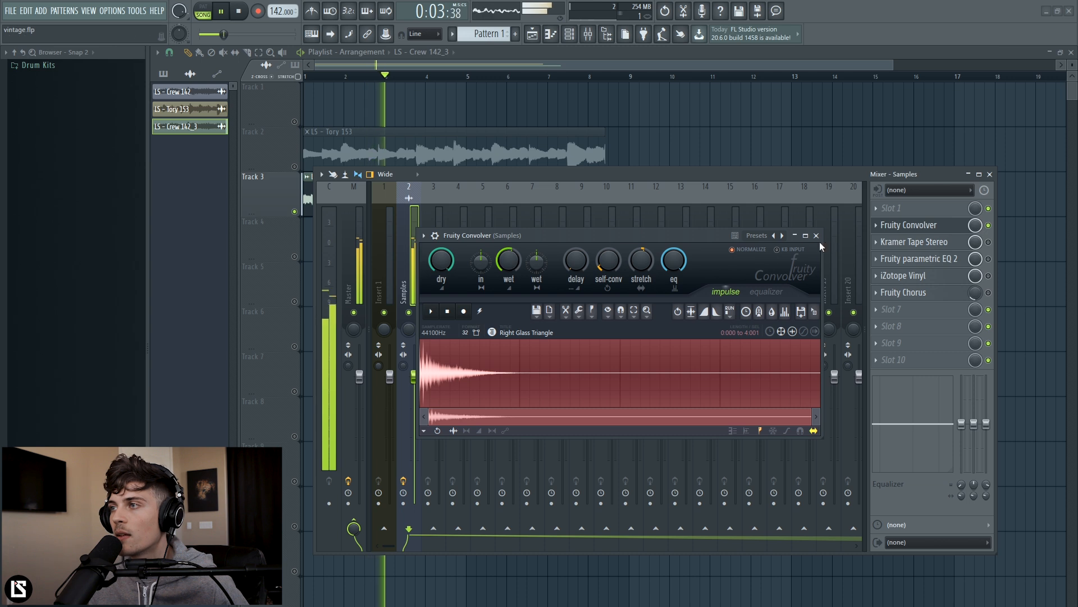
{"action": "left_click", "coordinate": [816, 235]}
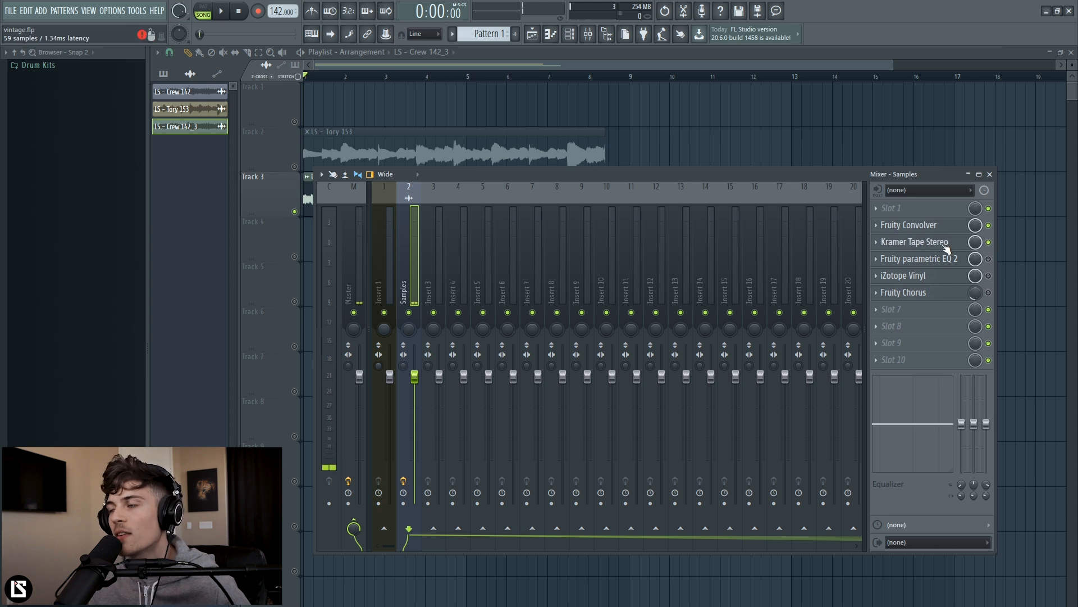
- Raise Kramer Tape Stereo's wow and flutter to about 63.7, set noise to 0, and audition
{"action": "left_click", "coordinate": [914, 242]}
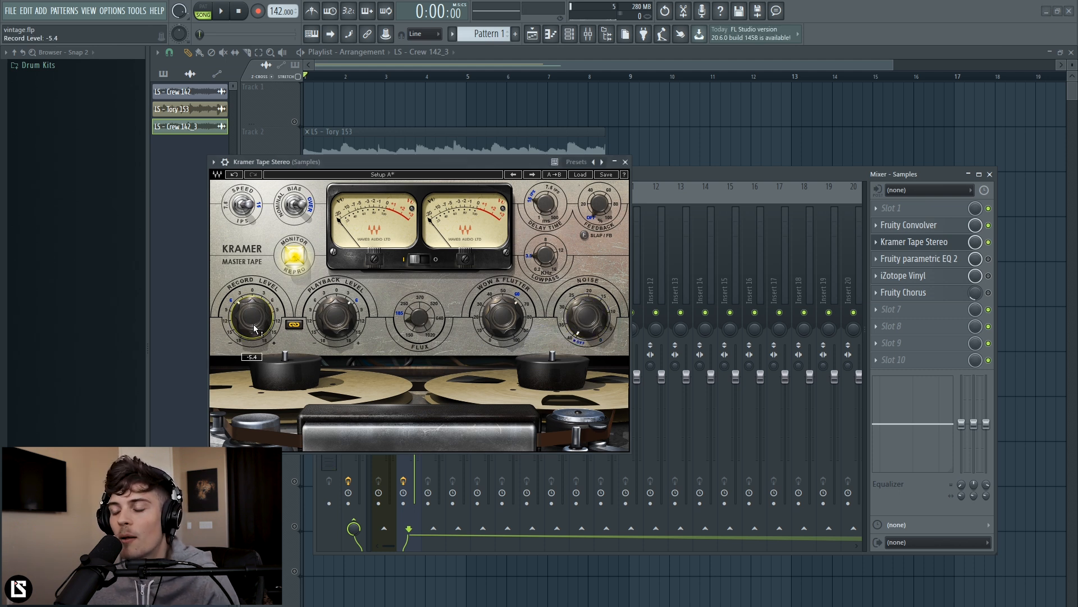
{"action": "left_click", "coordinate": [220, 11]}
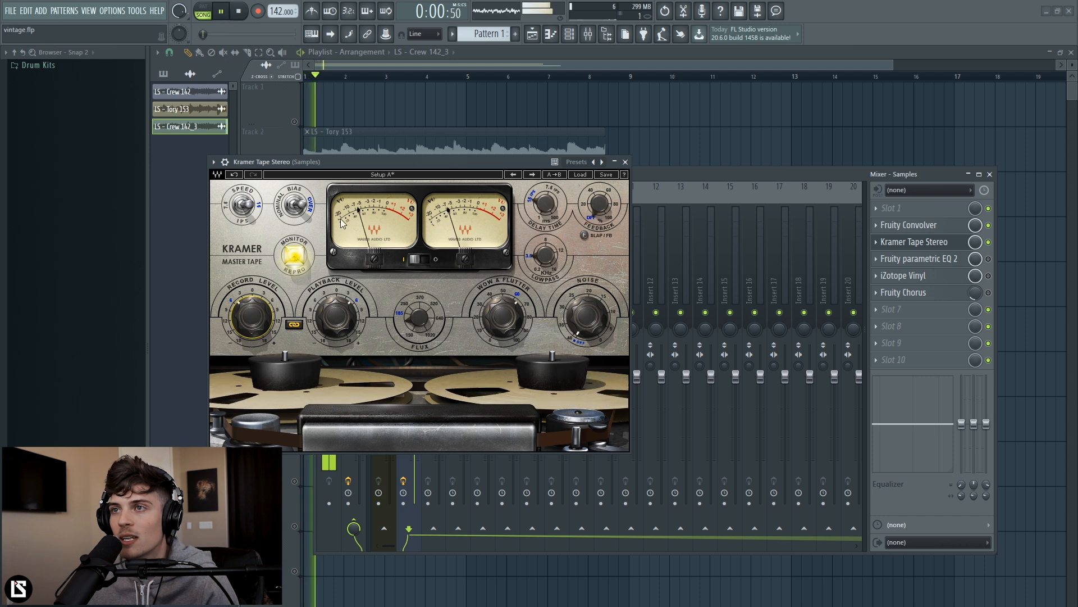
{"action": "left_click", "coordinate": [238, 11]}
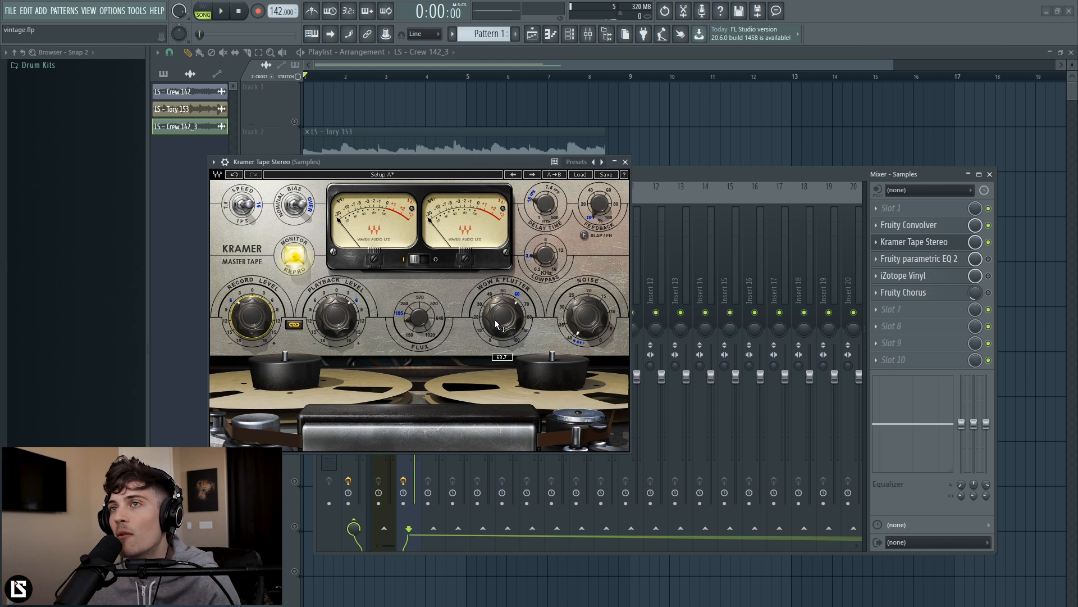
{"action": "mouse_move", "coordinate": [227, 18]}
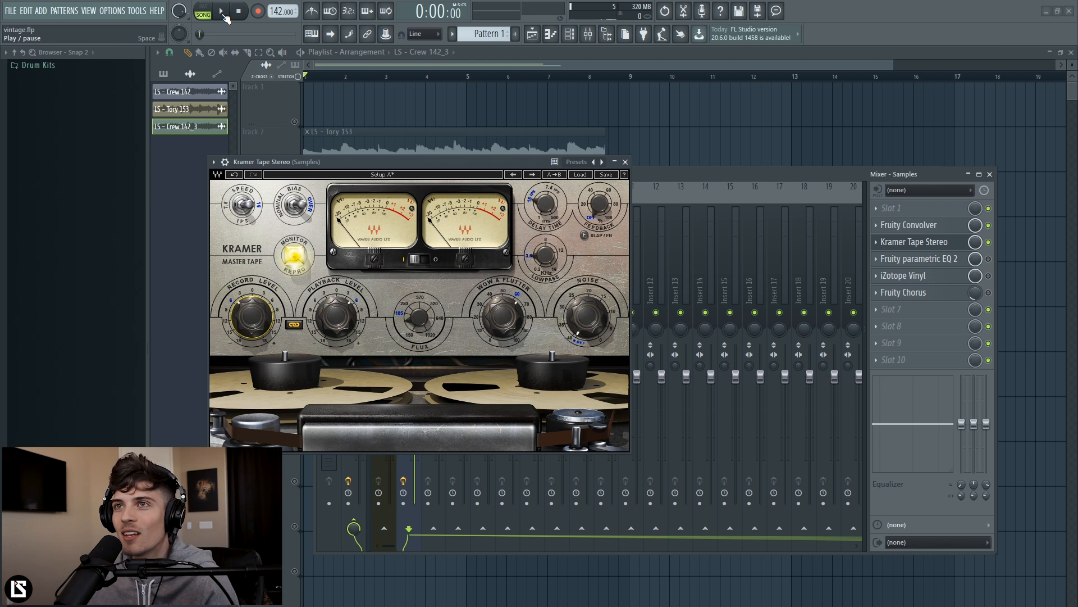
{"action": "left_click", "coordinate": [221, 11]}
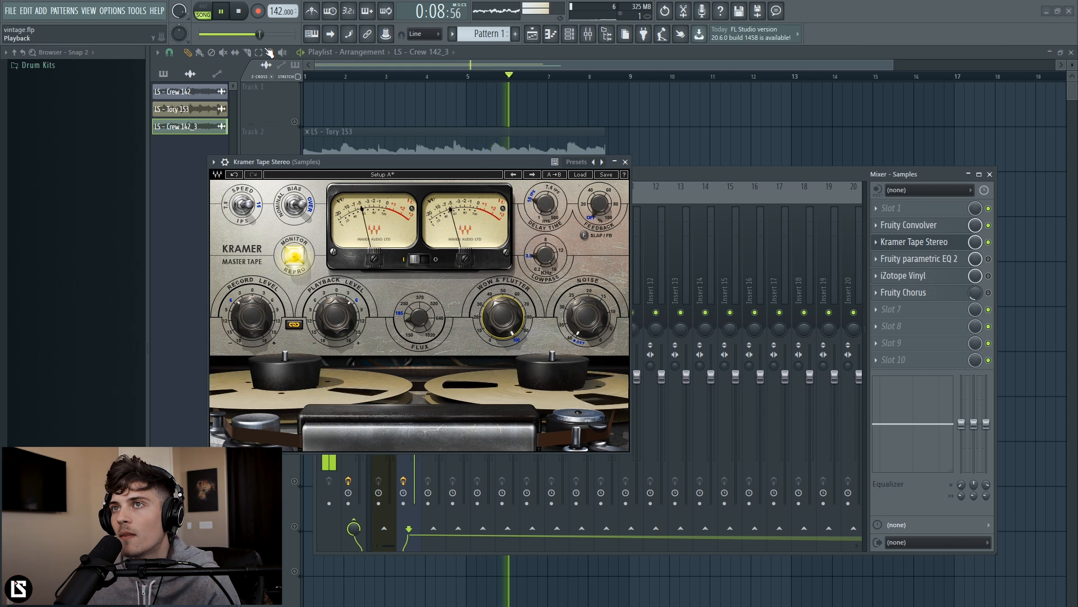
{"action": "left_click", "coordinate": [238, 12]}
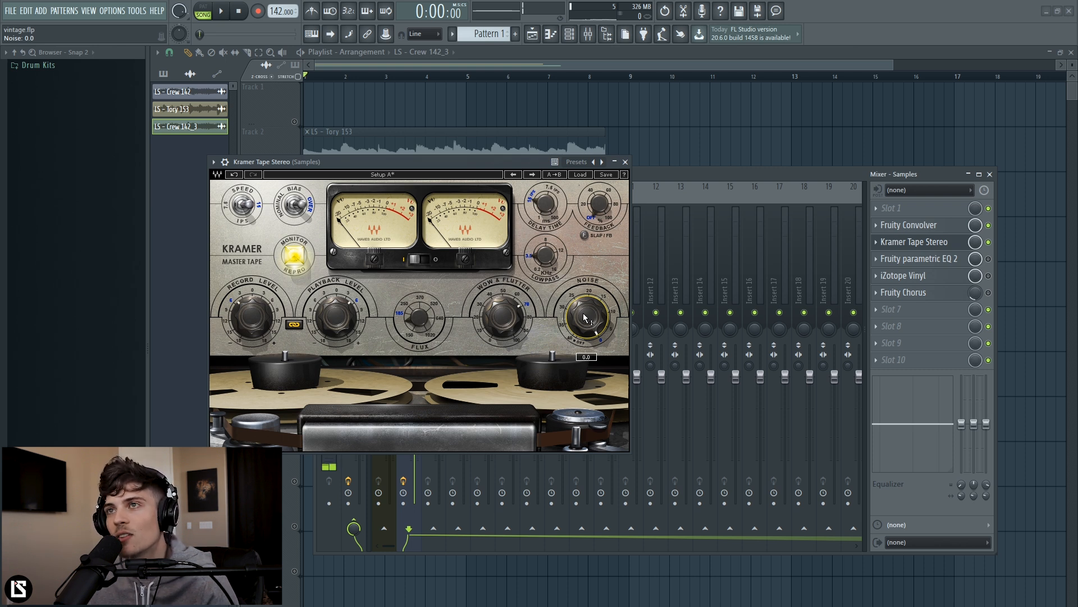
{"action": "left_click", "coordinate": [218, 12]}
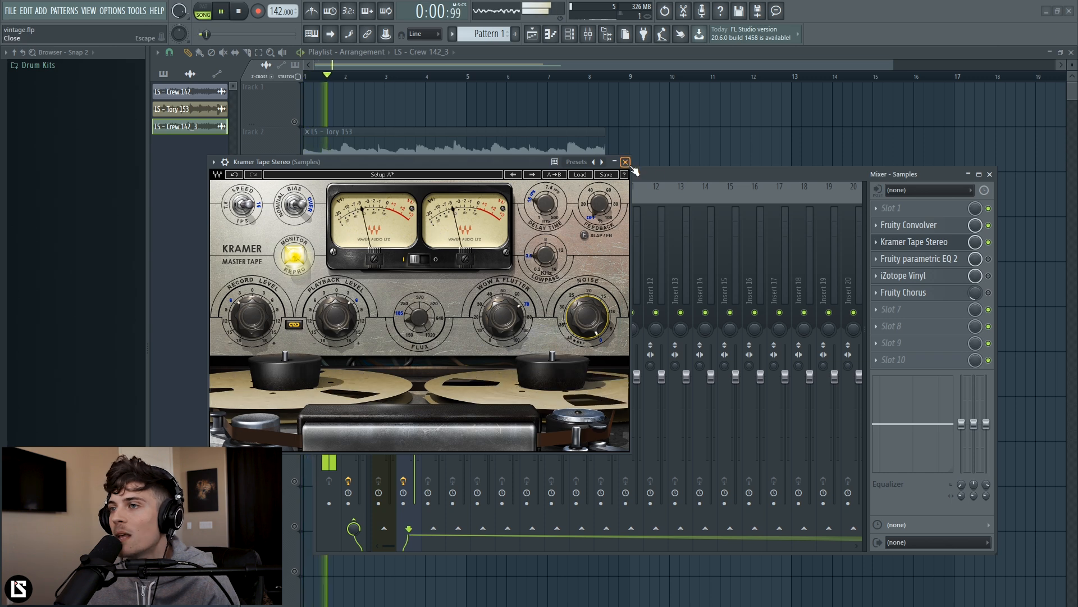
- Close Kramer Tape and bring up Fruity parametric EQ 2 with its broad midrange boost
{"action": "left_click", "coordinate": [625, 161]}
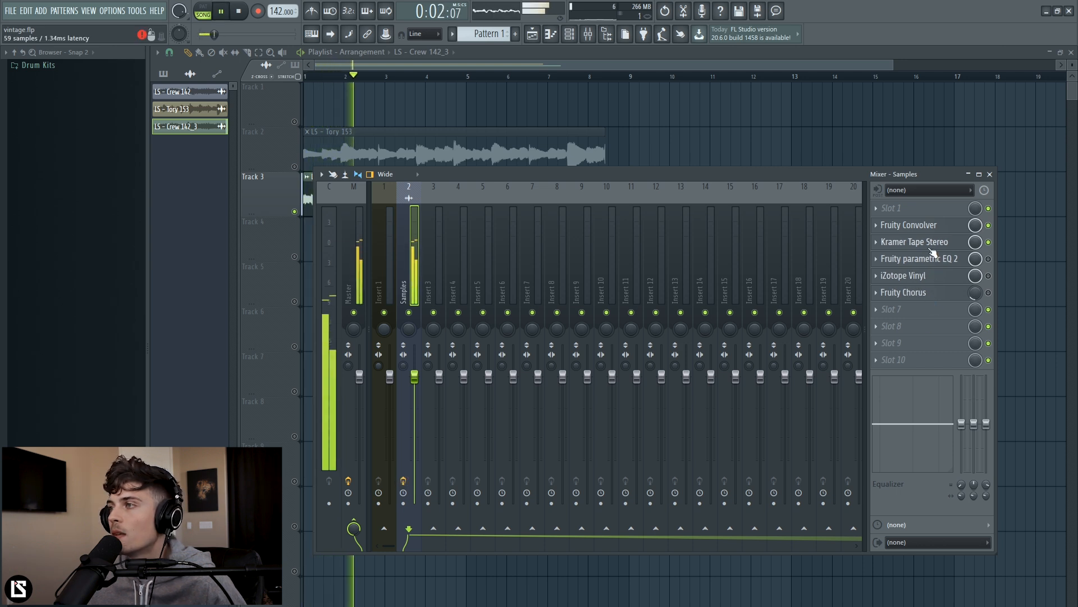
{"action": "left_click", "coordinate": [913, 241]}
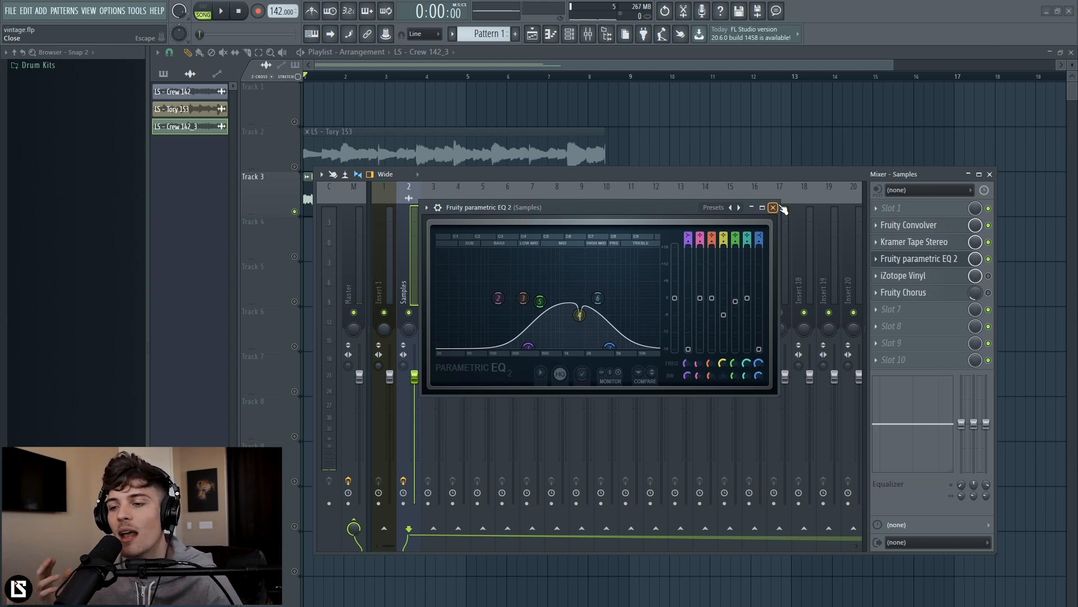
- Audition the loop through the parametric EQ, then close the EQ window
{"action": "left_click", "coordinate": [221, 11]}
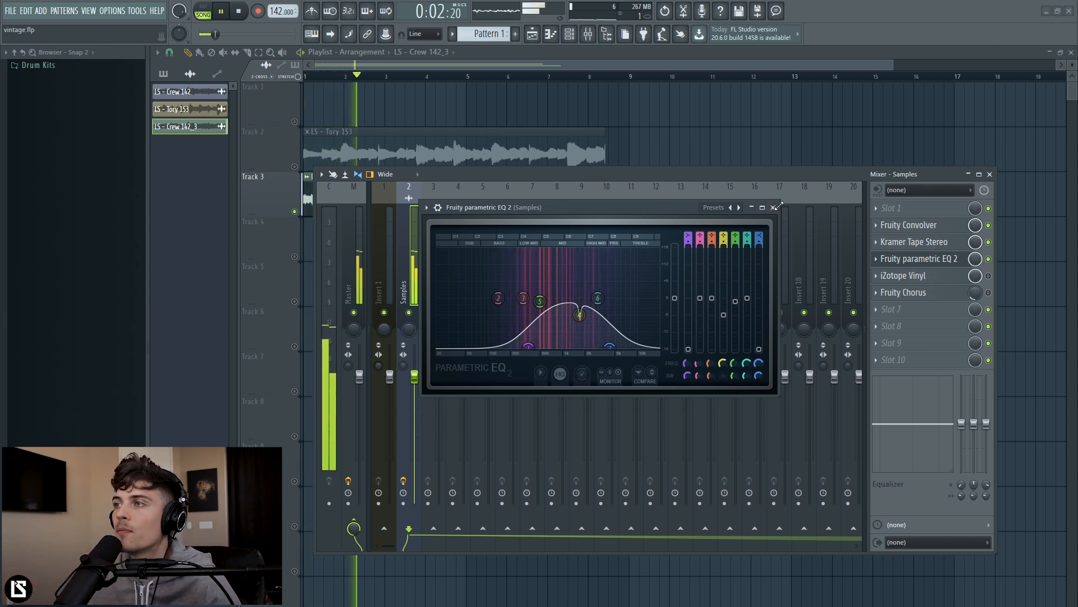
{"action": "left_click", "coordinate": [772, 207]}
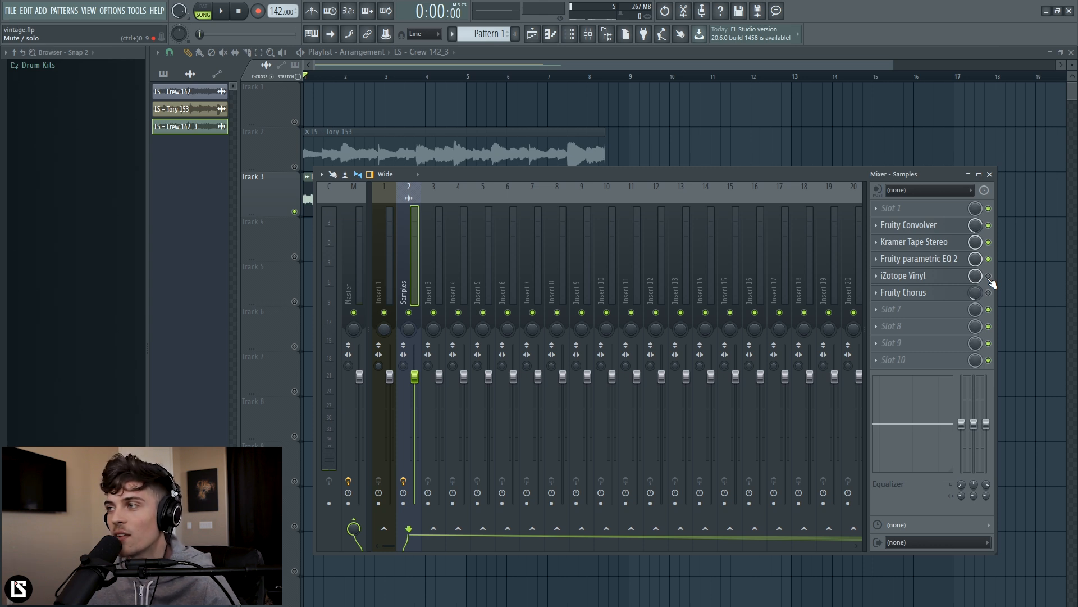
- Dial in iZotope Vinyl's noise, wear, dust and scratch settings while playing, then close it
{"action": "left_click", "coordinate": [904, 275]}
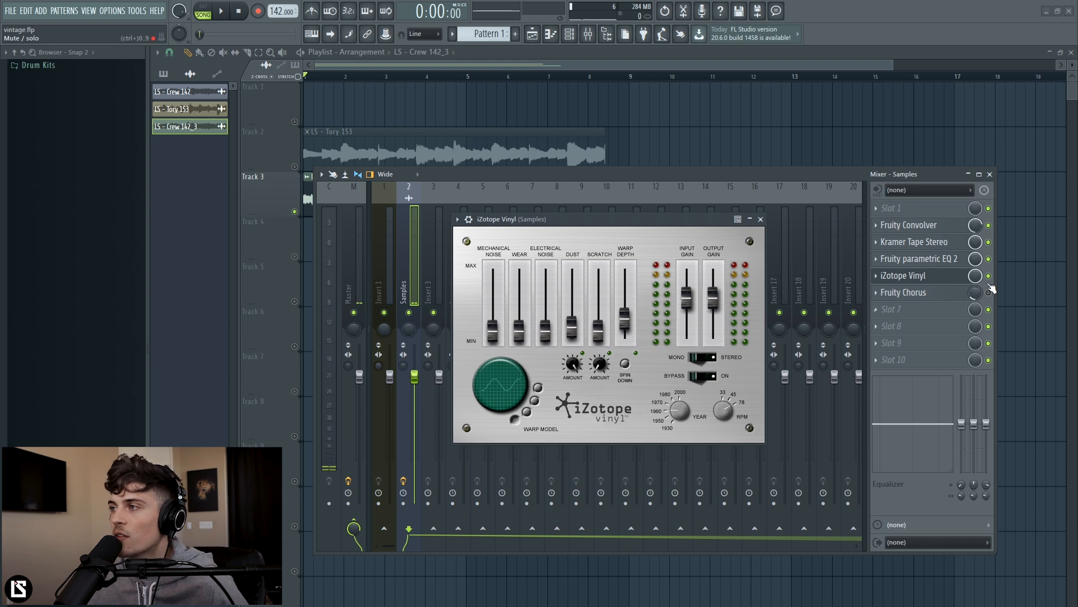
{"action": "left_click", "coordinate": [218, 11]}
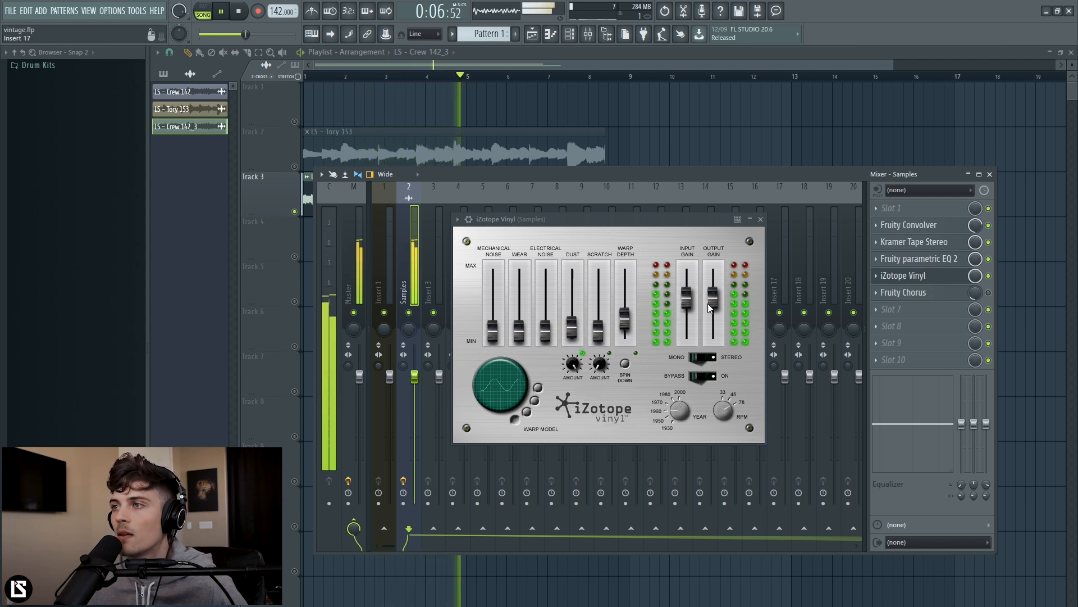
{"action": "left_click", "coordinate": [237, 11]}
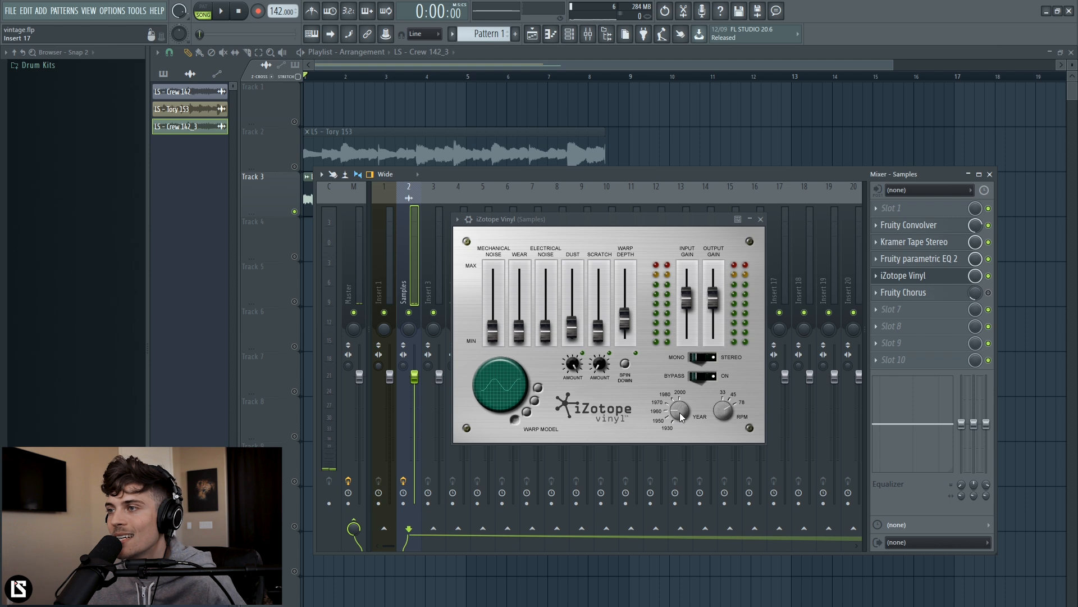
{"action": "mouse_move", "coordinate": [680, 411]}
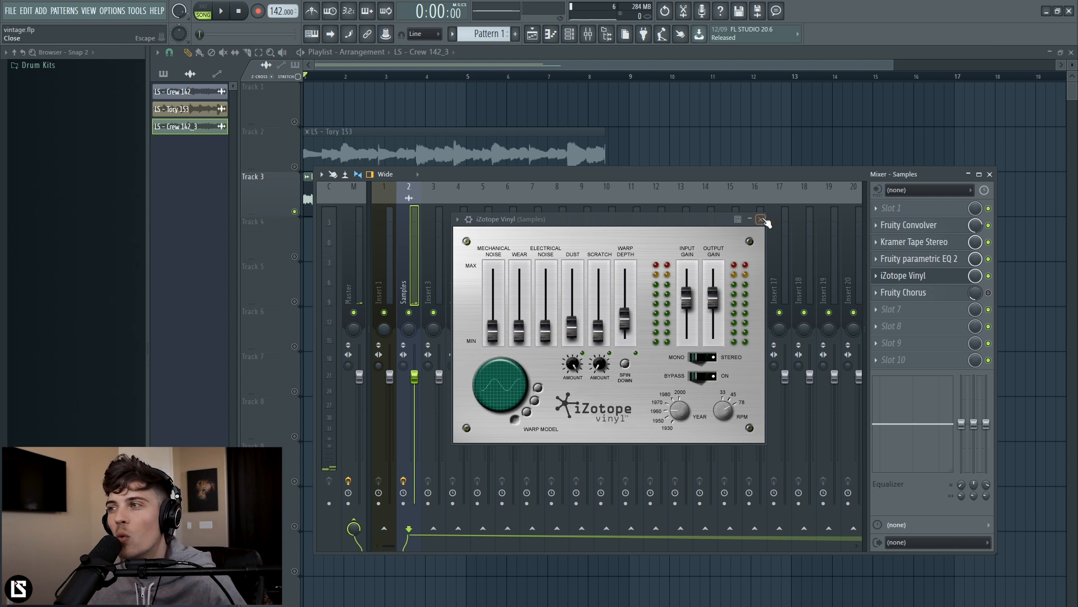
{"action": "left_click", "coordinate": [761, 218]}
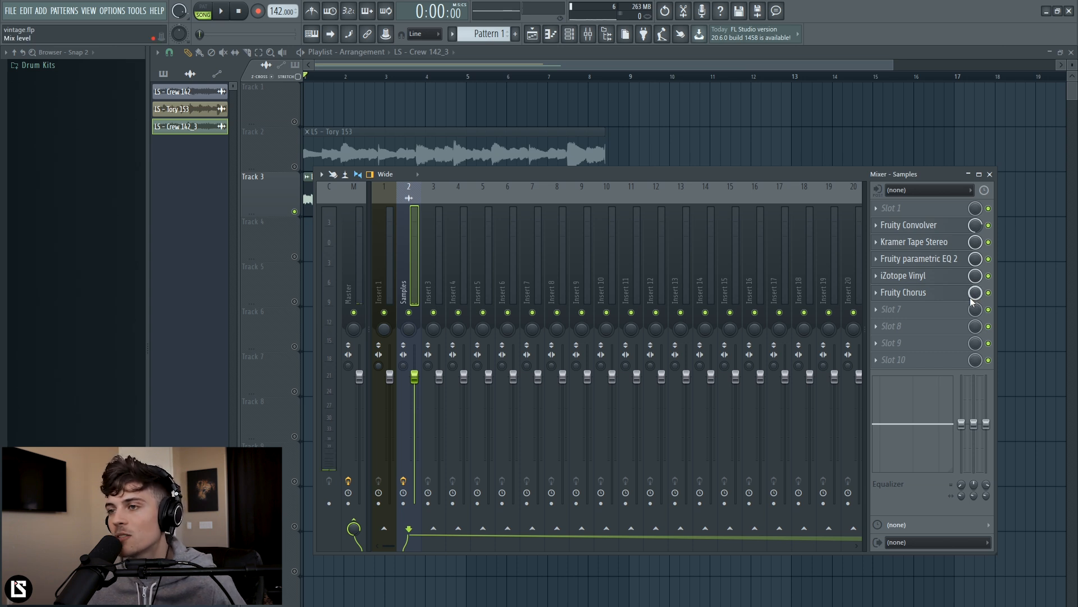
- Adjust Fruity Chorus's mix knob on the Samples insert and play the loop to check
{"action": "left_click", "coordinate": [219, 11]}
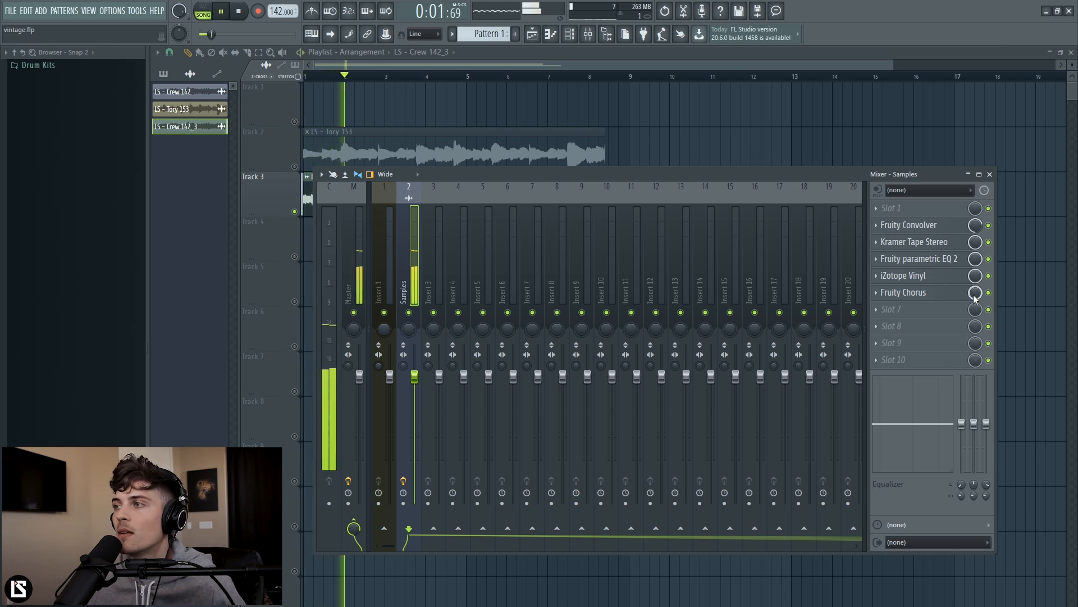
{"action": "left_click", "coordinate": [238, 11]}
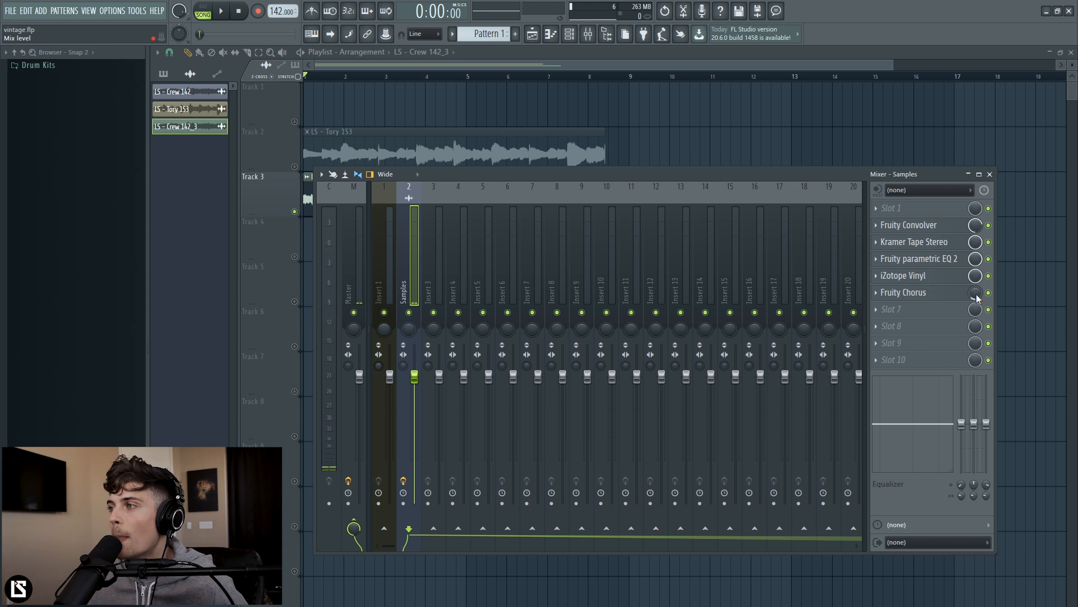
{"action": "mouse_move", "coordinate": [977, 296]}
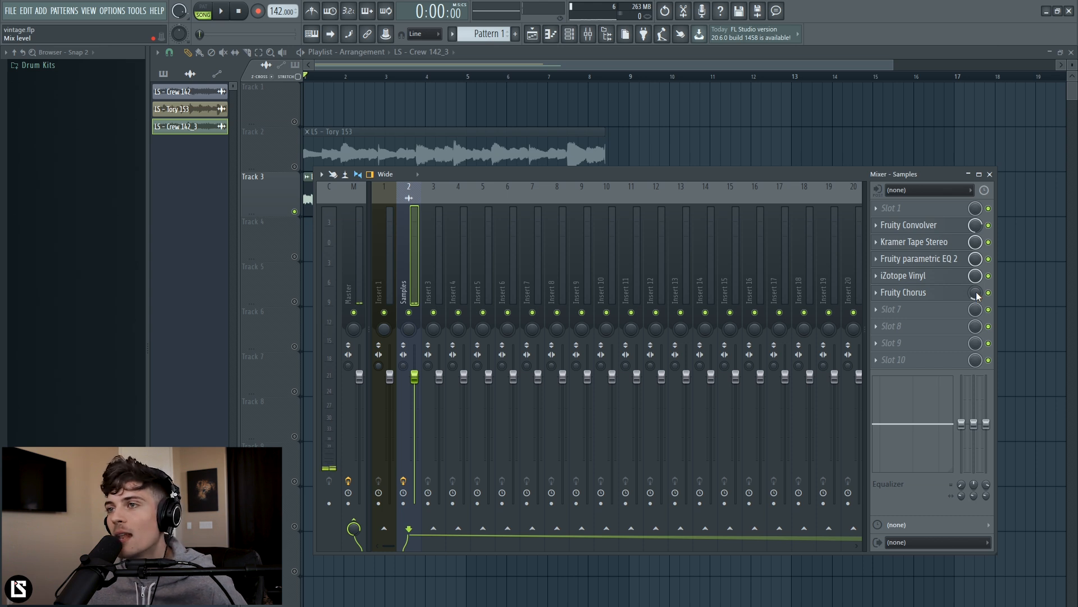
{"action": "left_click", "coordinate": [220, 12]}
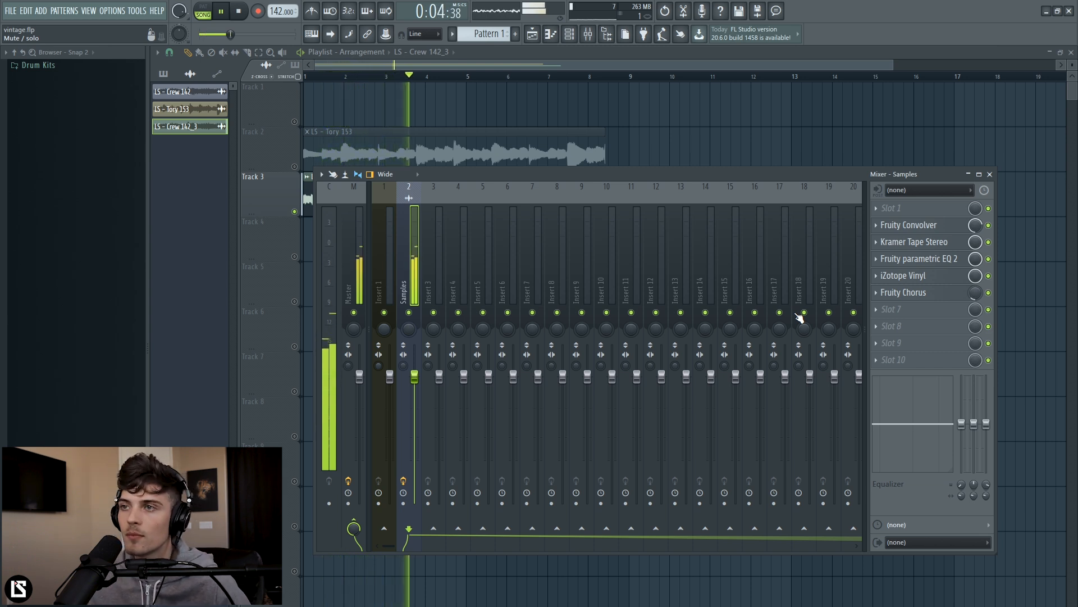
- Turn the Samples insert's stereo separation toward merged and replay the loop
{"action": "left_click", "coordinate": [238, 11]}
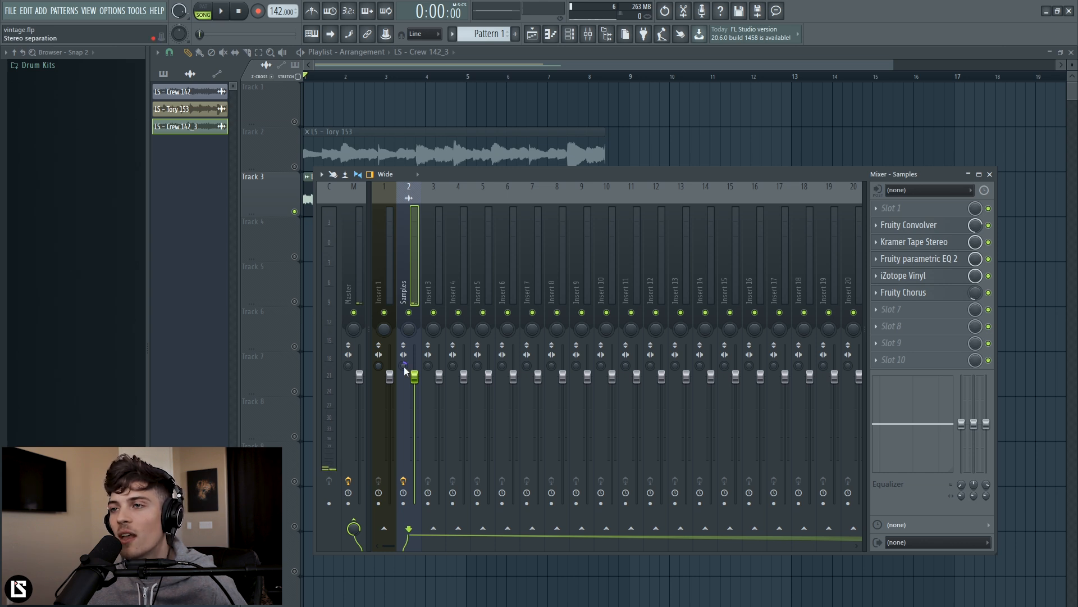
{"action": "left_click", "coordinate": [219, 11]}
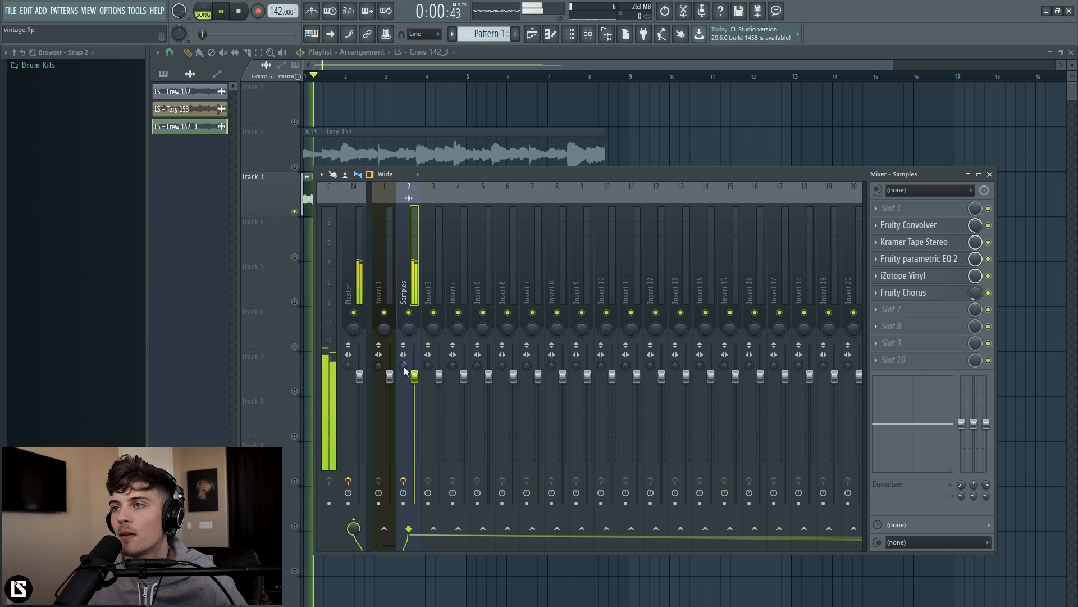
{"action": "left_click", "coordinate": [237, 11]}
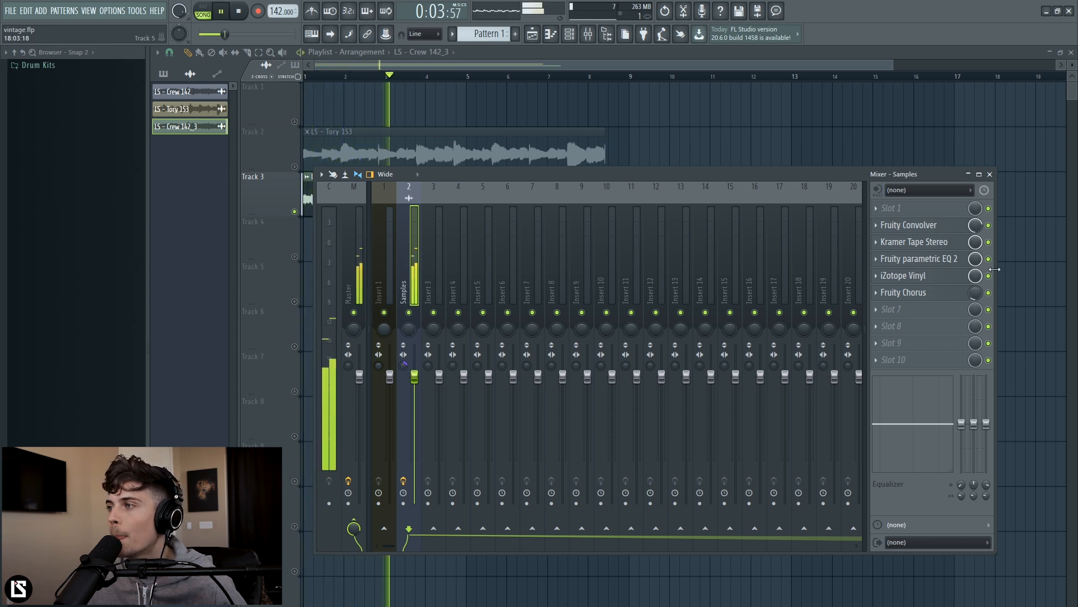
- Reopen Kramer Tape Stereo from its mixer slot and set Noise to -7.3
{"action": "left_click", "coordinate": [915, 241]}
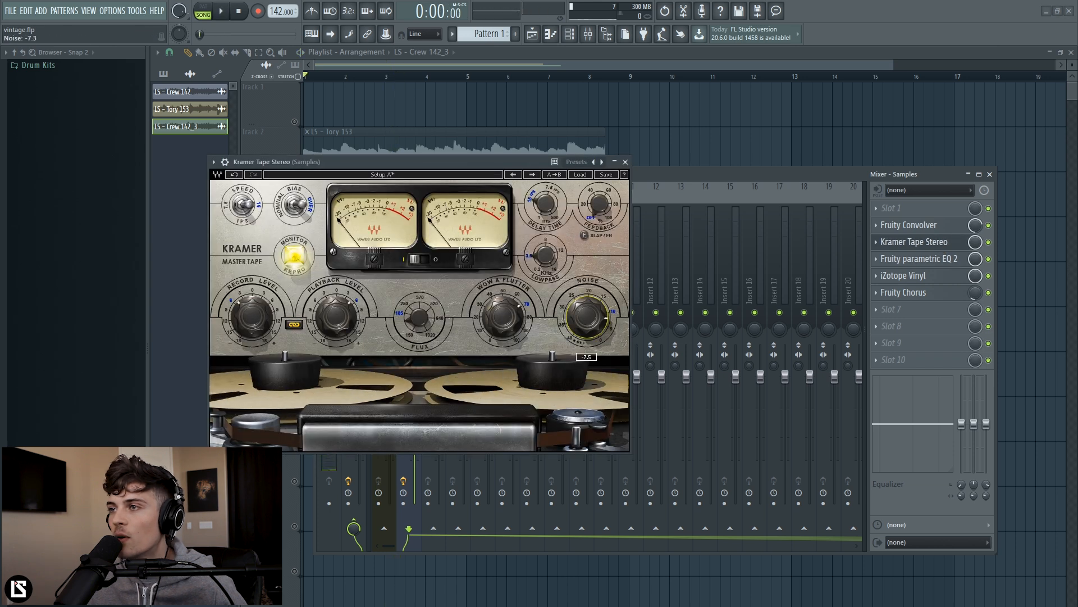
{"action": "left_click", "coordinate": [624, 162]}
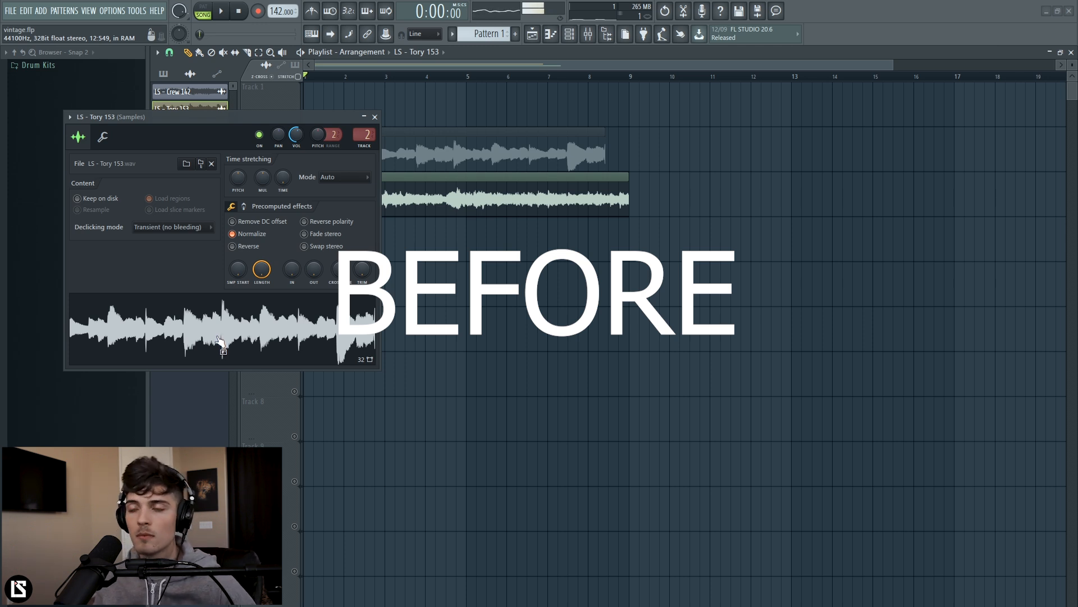
{"action": "mouse_move", "coordinate": [376, 117]}
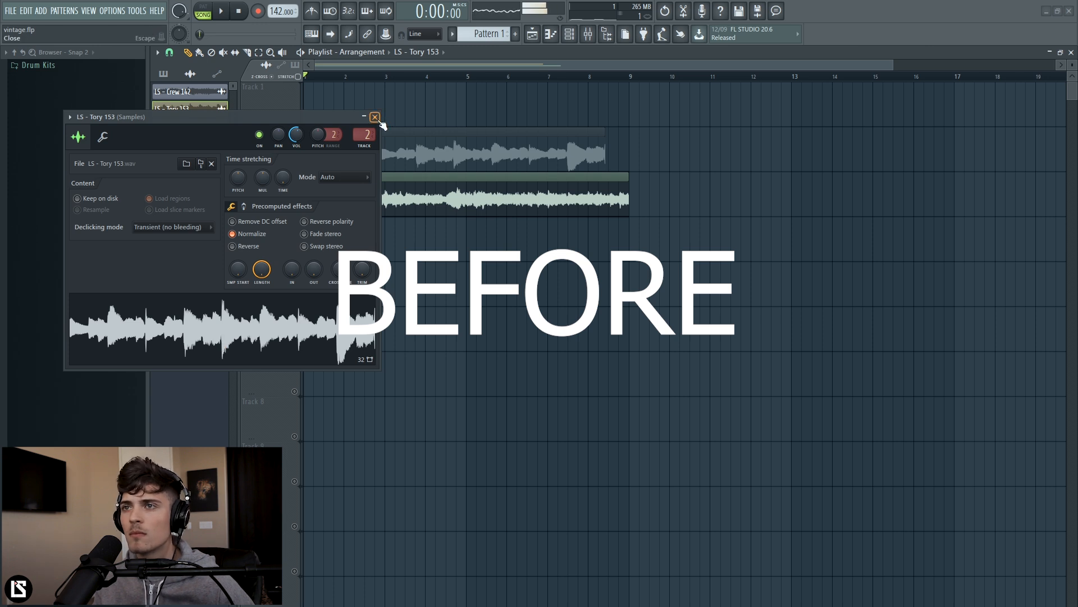